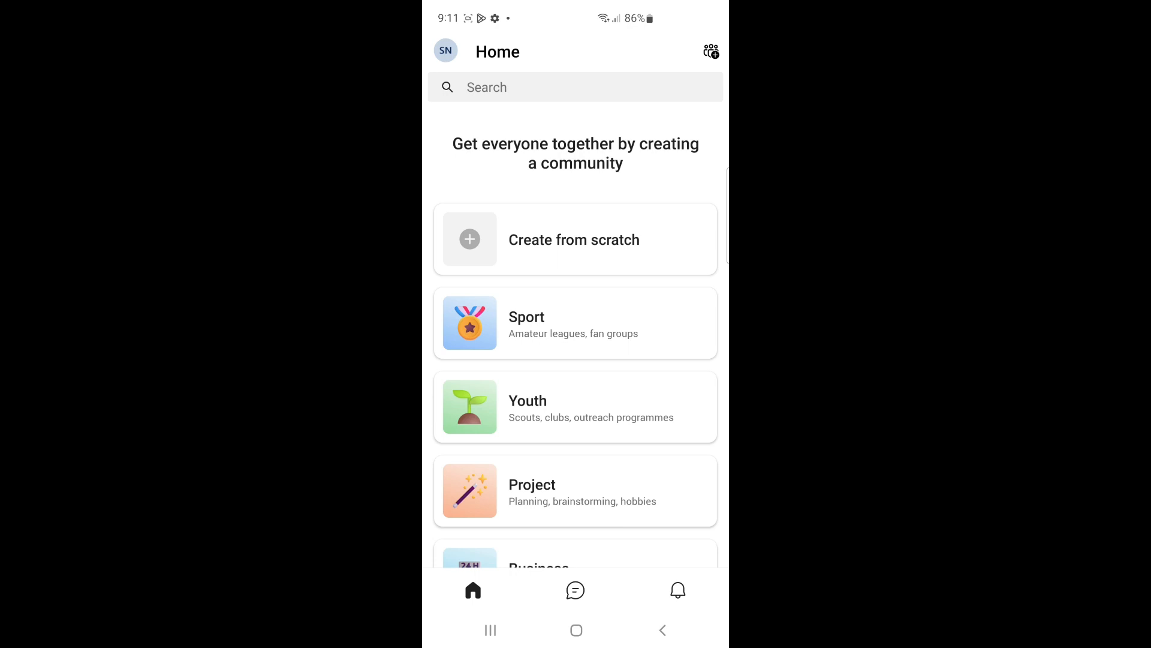
left_click(576, 590)
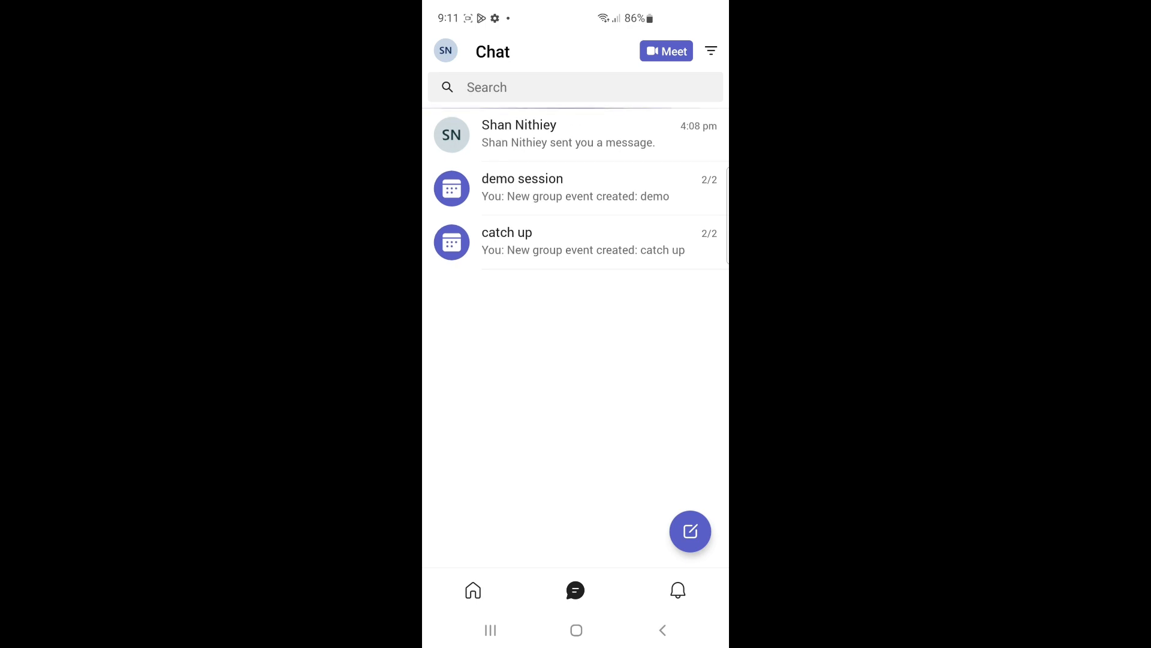
left_click(568, 134)
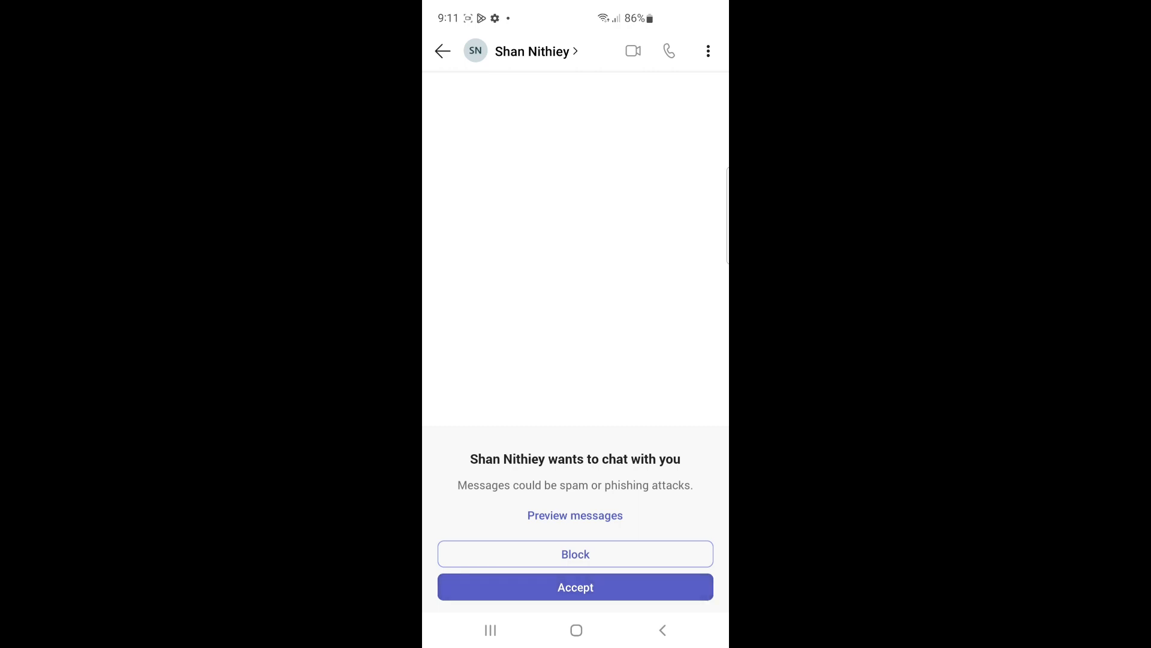
left_click(576, 587)
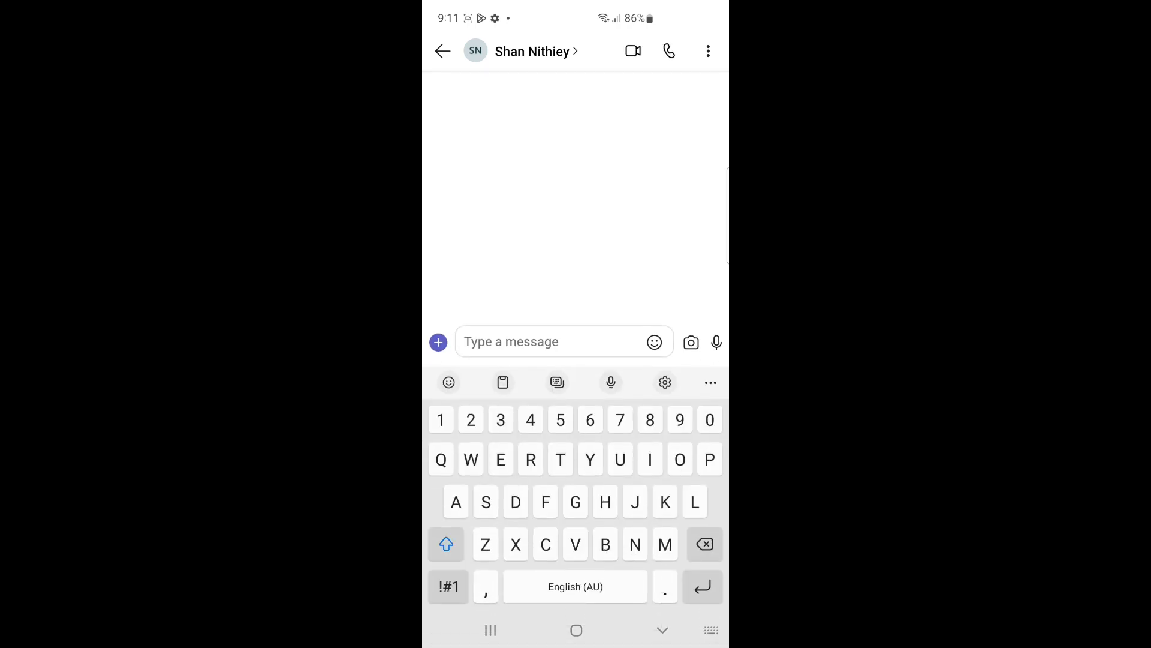
left_click(532, 50)
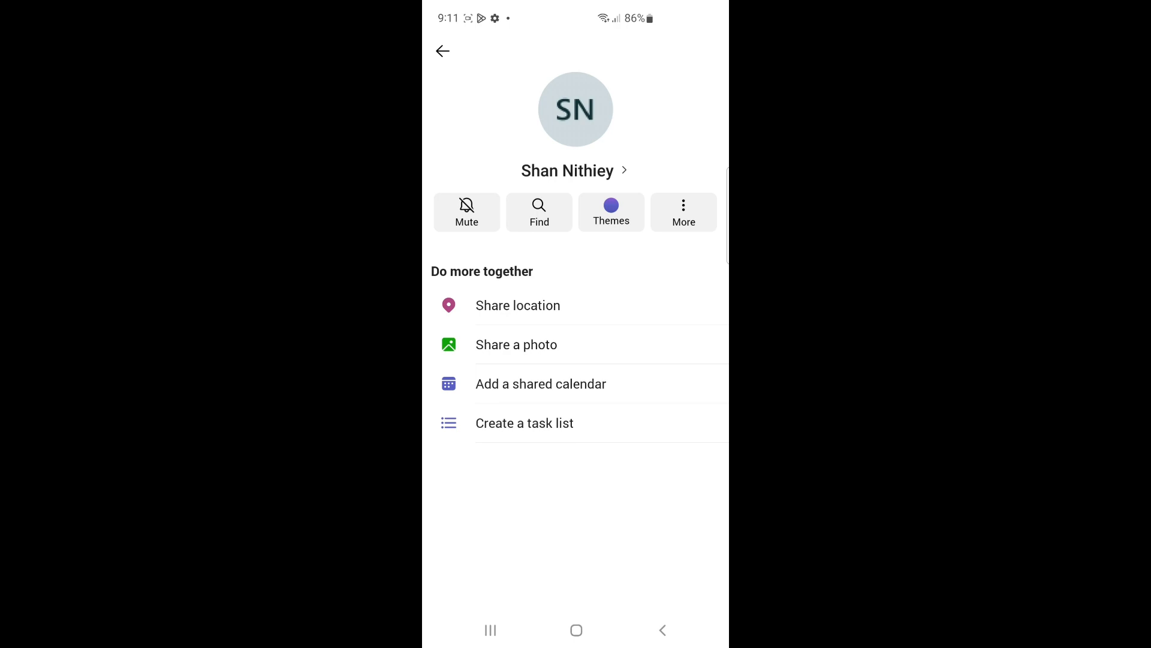
left_click(683, 213)
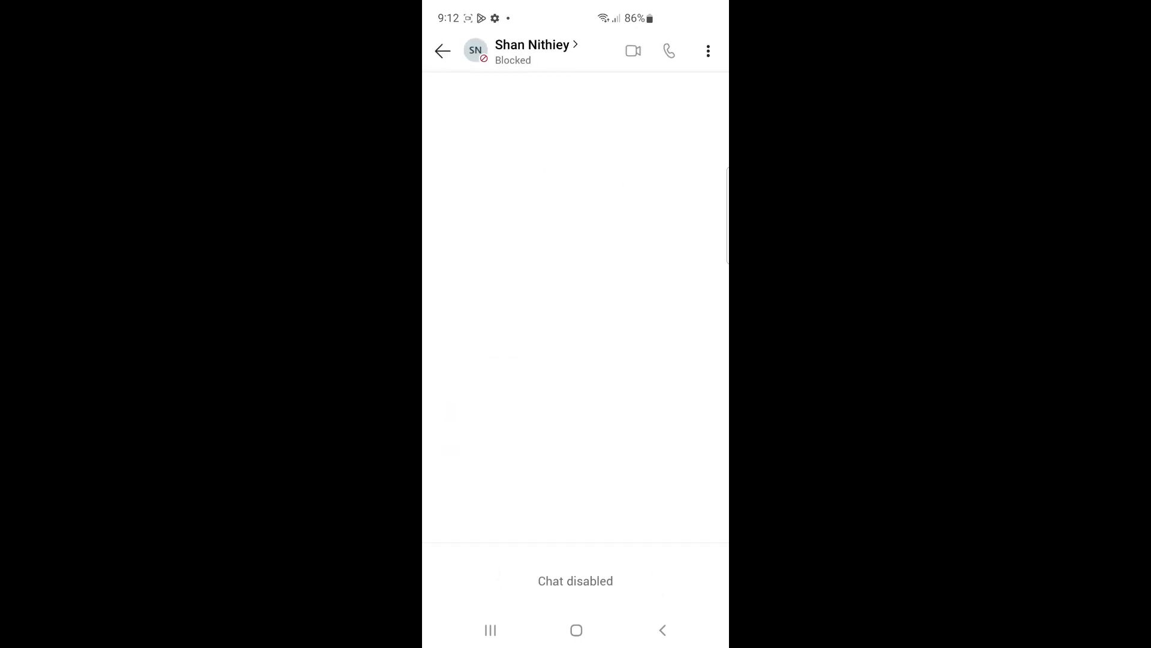
left_click(440, 50)
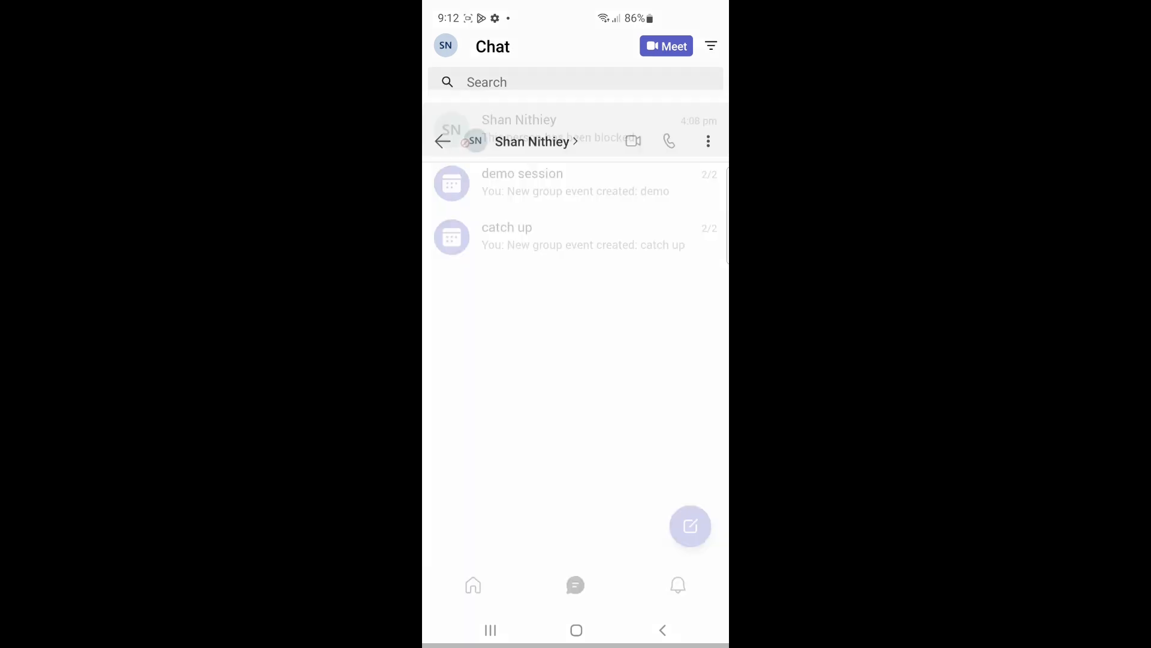
left_click(518, 118)
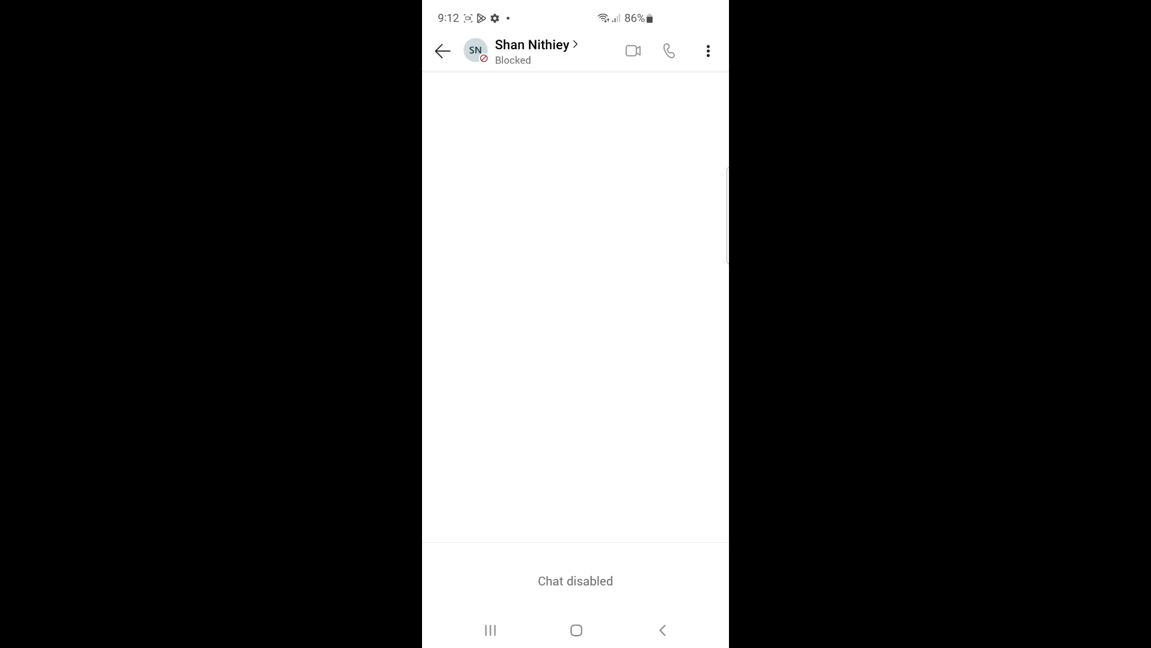
left_click(533, 45)
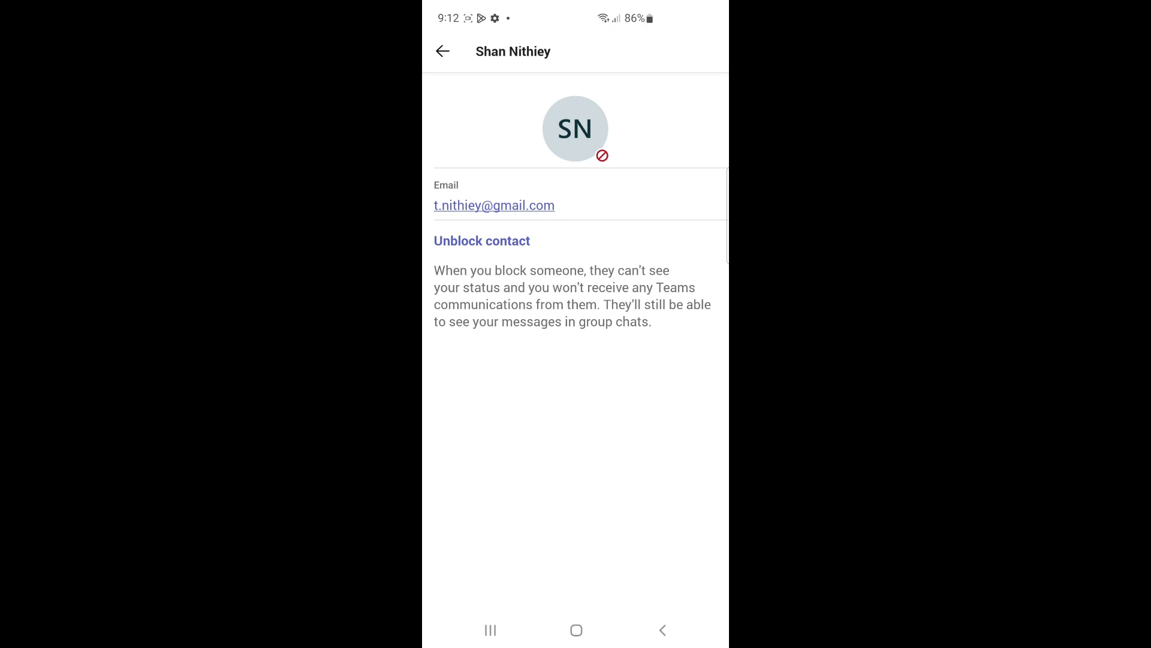
left_click(482, 240)
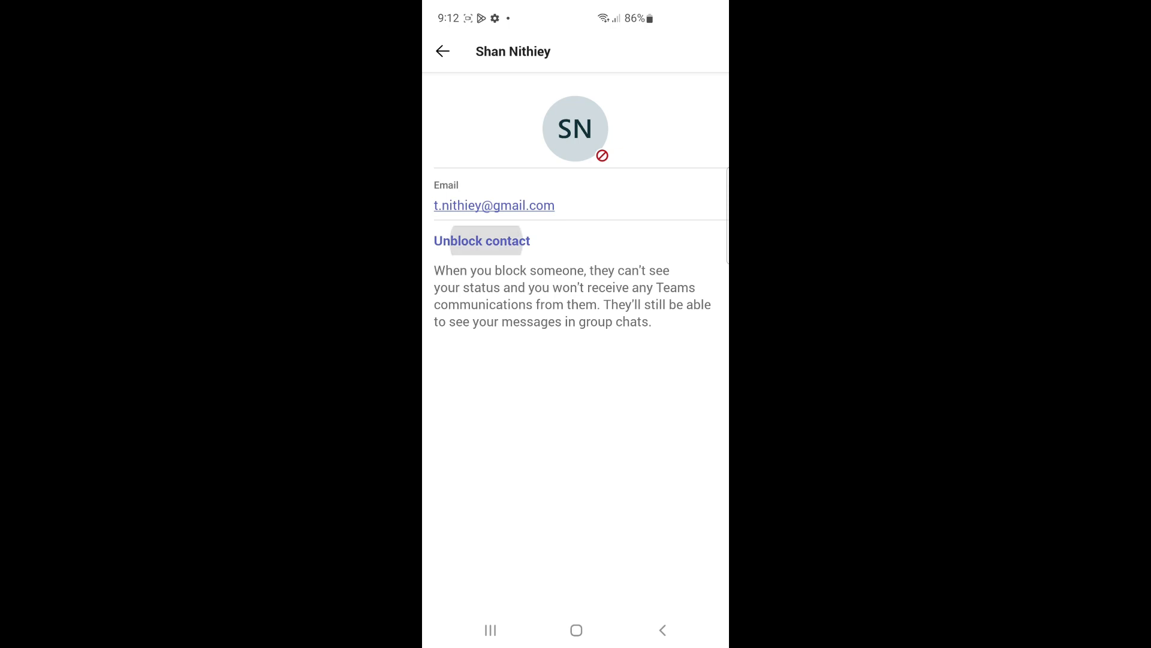
left_click(482, 240)
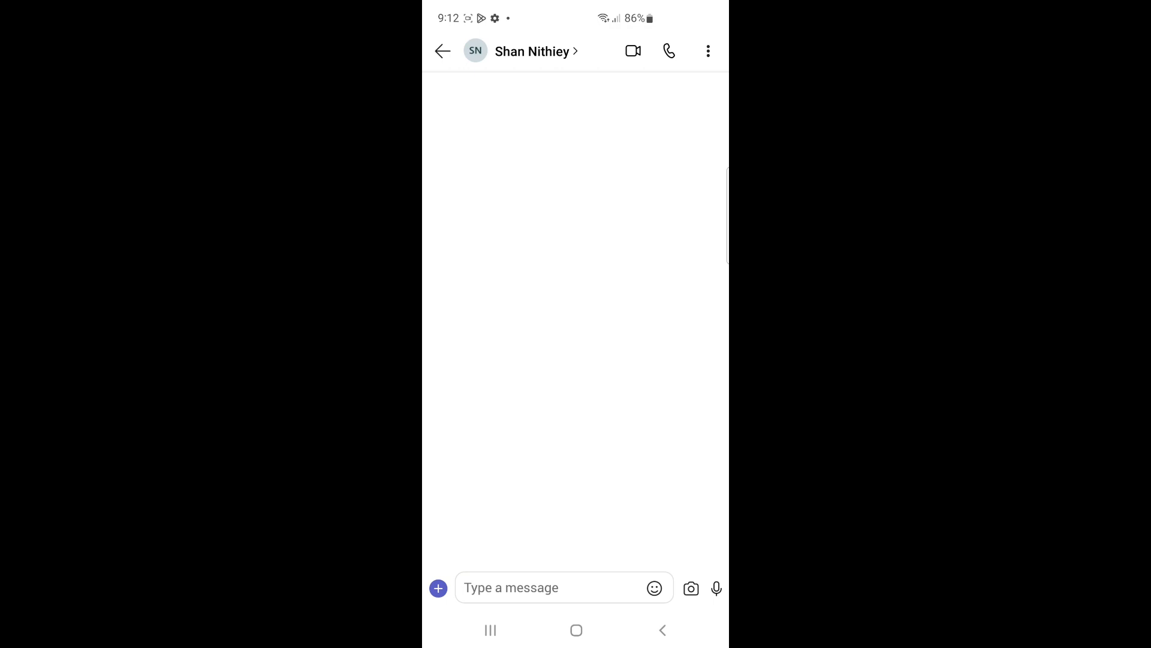
left_click(441, 51)
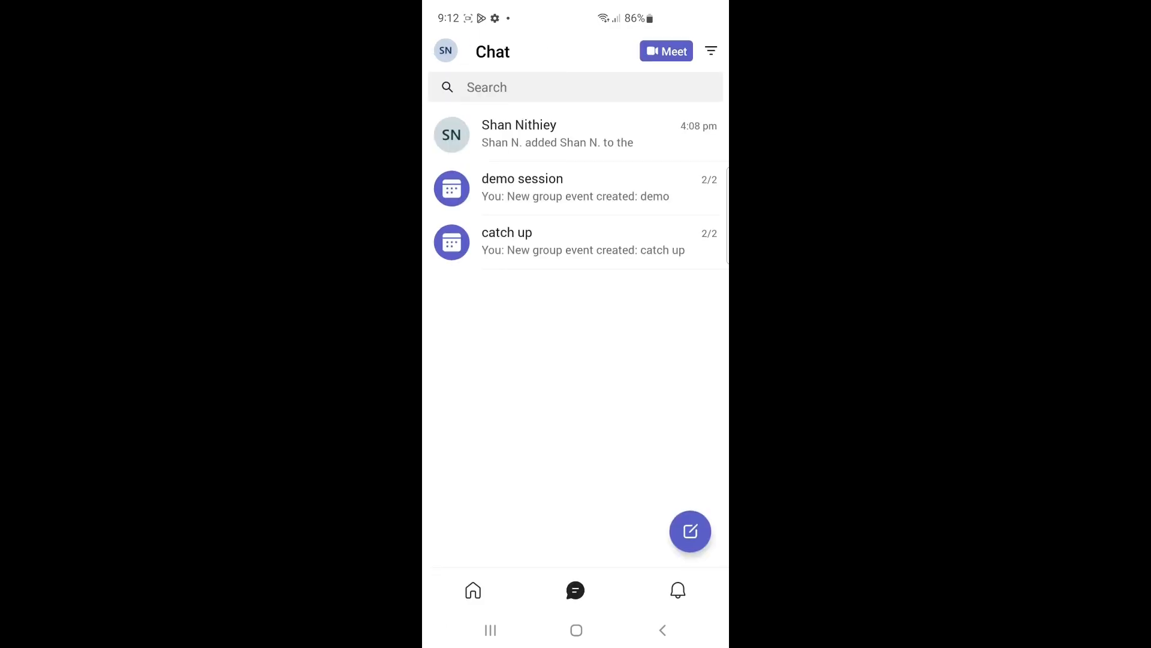